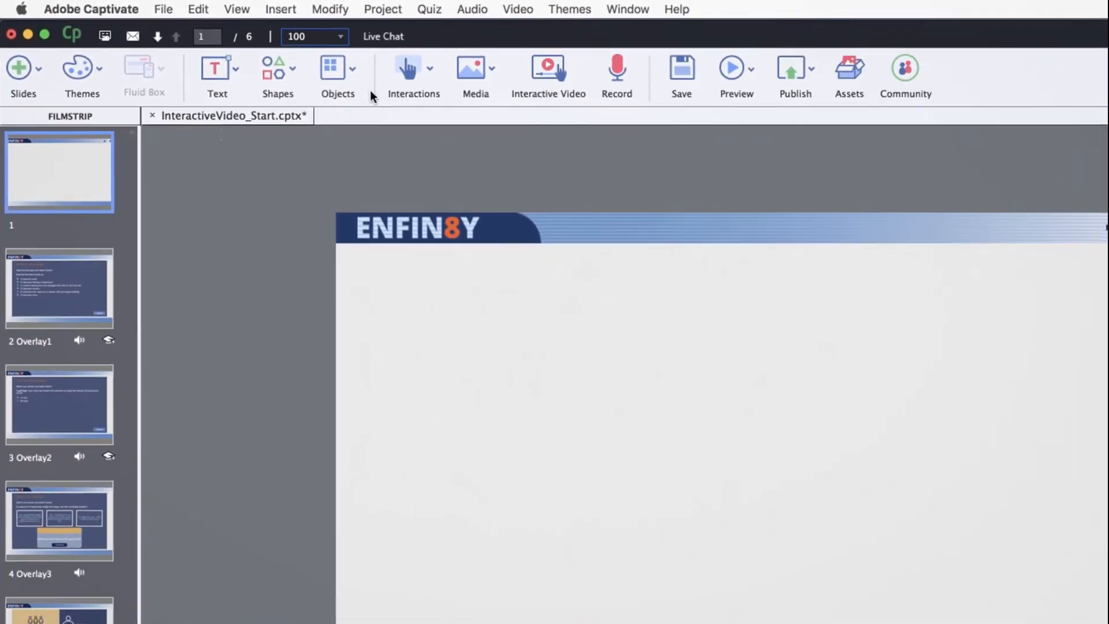
pyautogui.moveTo(548, 67)
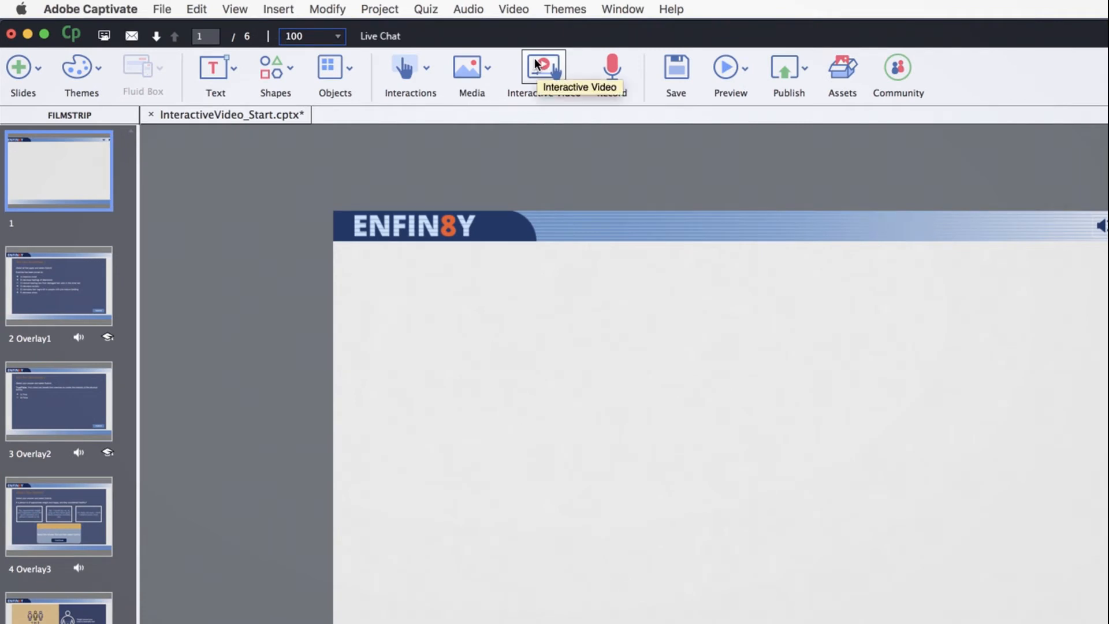
pyautogui.click(542, 67)
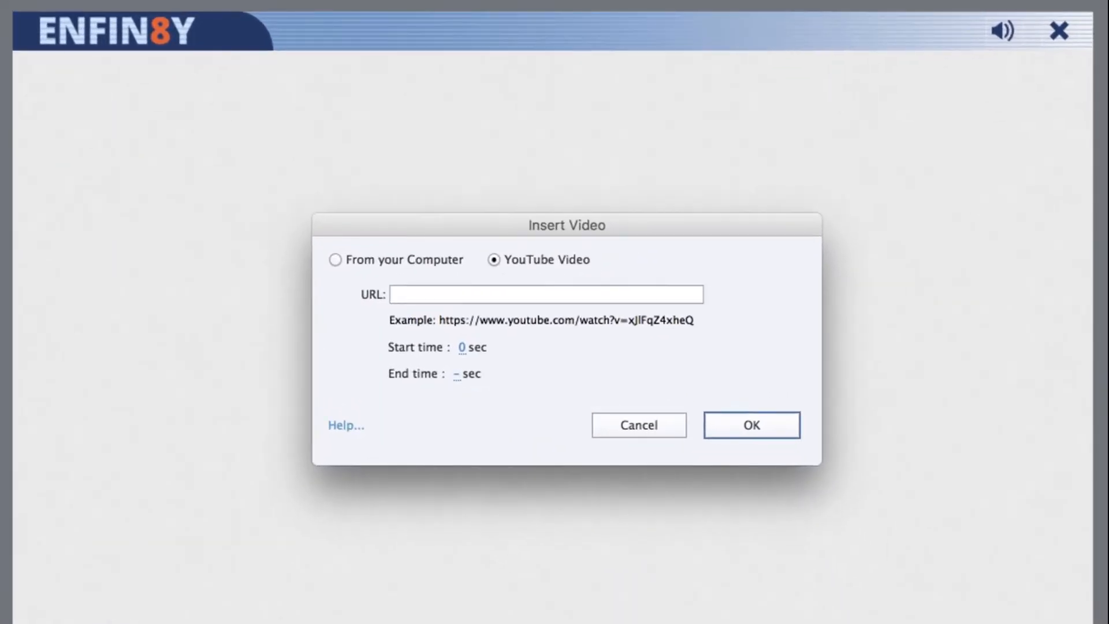
pyautogui.moveTo(525, 284)
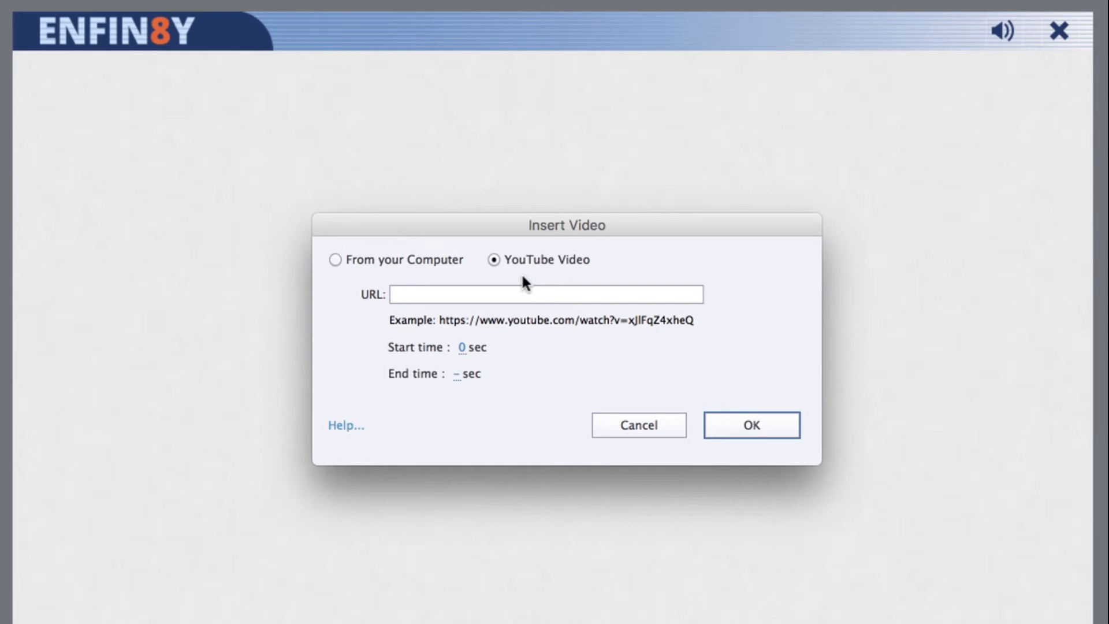
pyautogui.moveTo(406, 269)
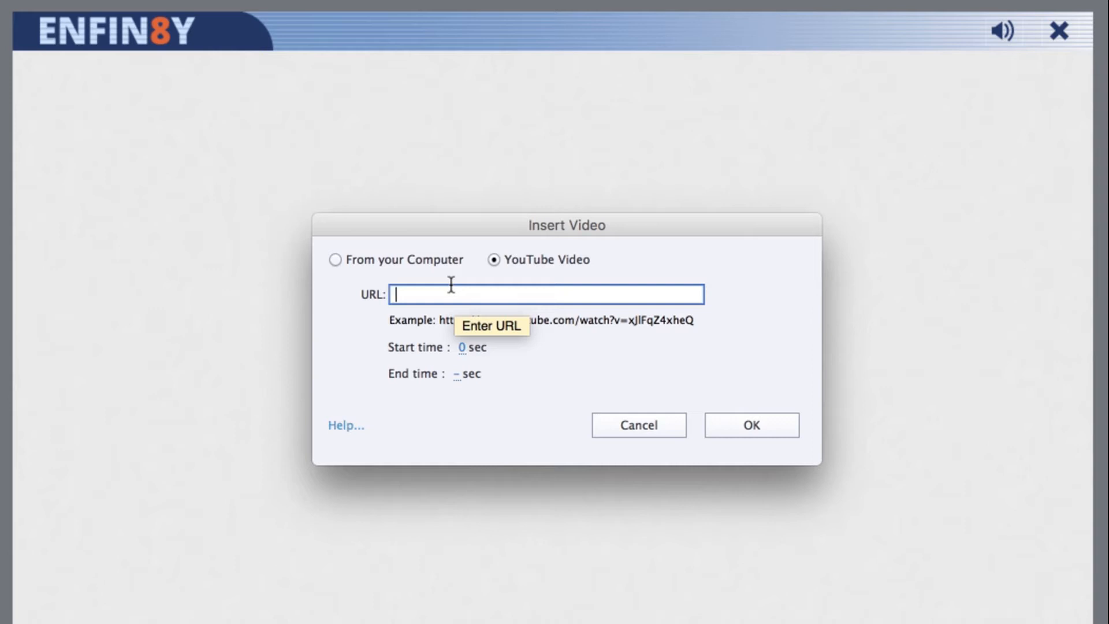
pyautogui.write('https://youtu.be/kun_4nvF6AQ')
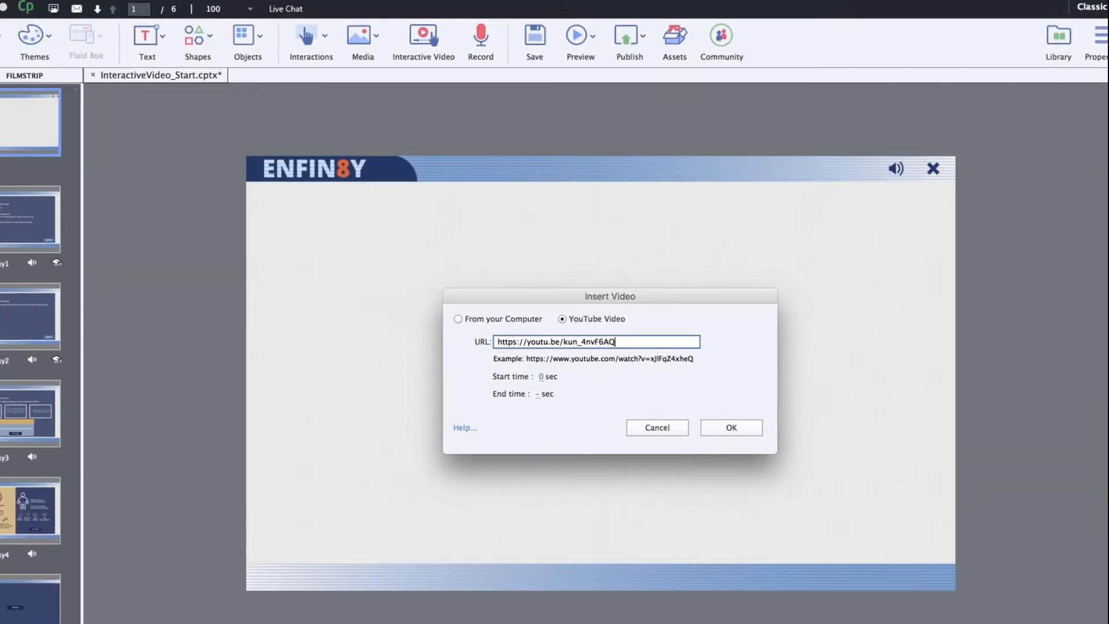
# Embed the video on slide 1 and attach Overlay1 at the 00:07 mark
pyautogui.click(730, 427)
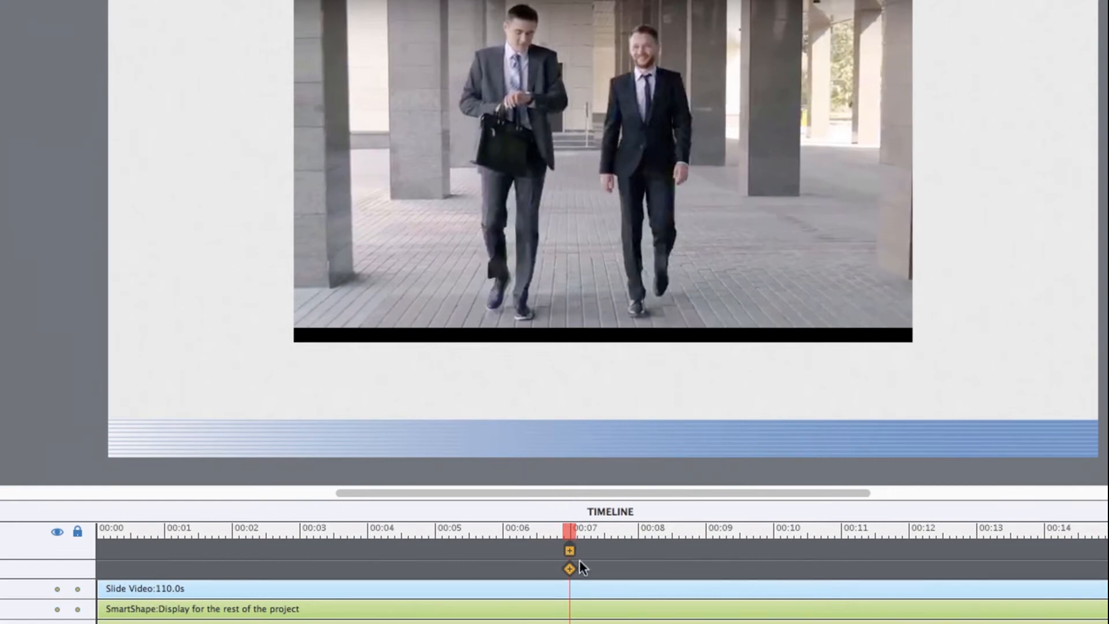
pyautogui.click(569, 568)
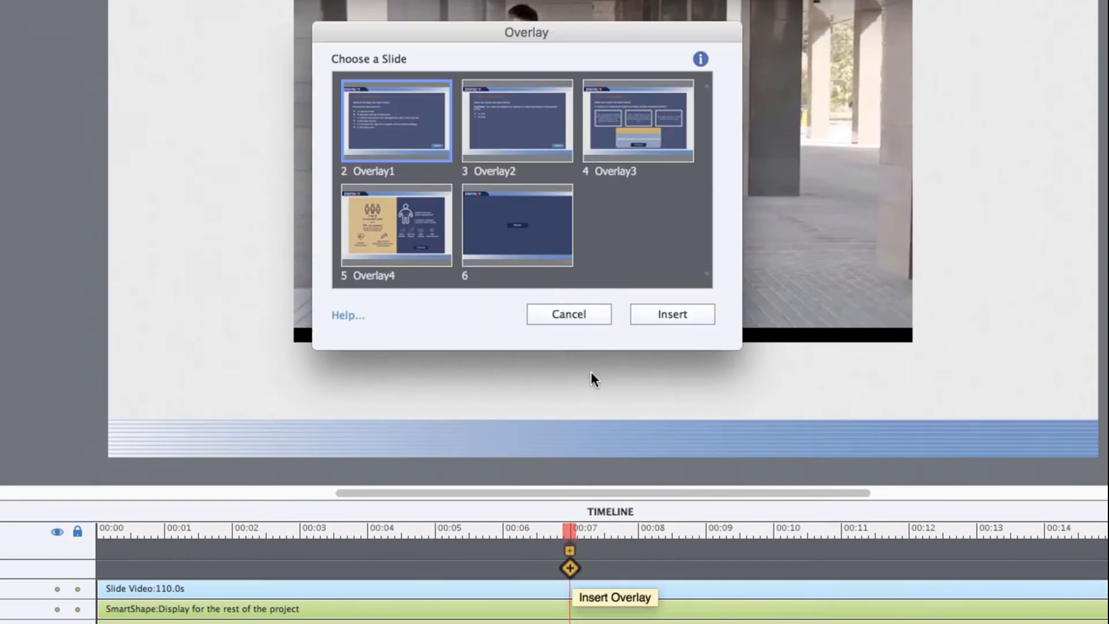
pyautogui.click(397, 223)
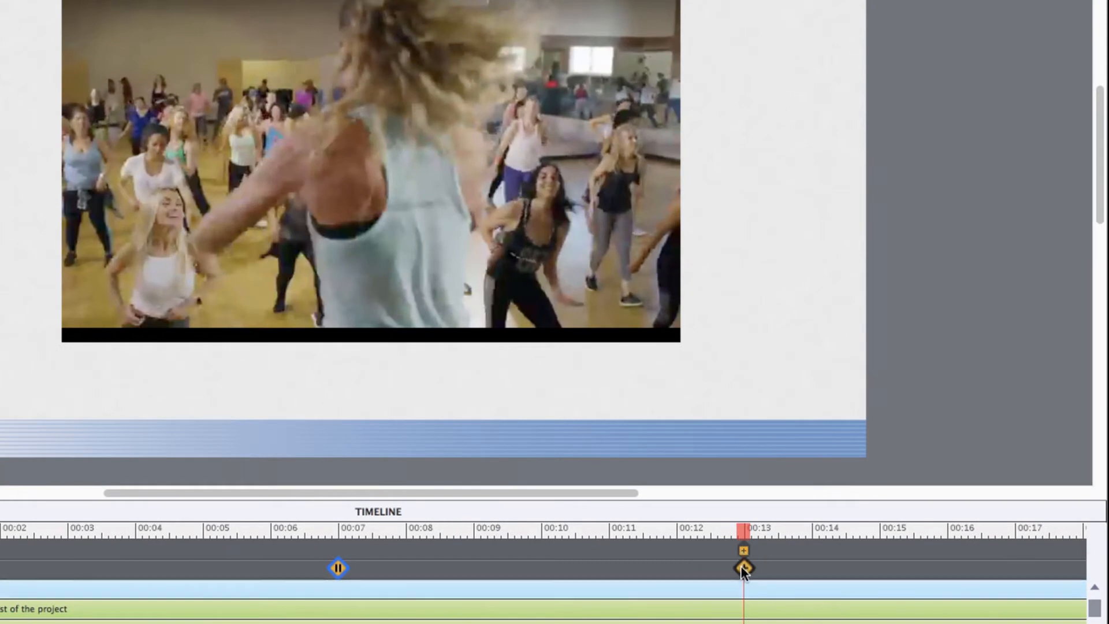
# Move the Overlay2 marker from 00:13 to about 00:09.5, then out to around 00:16
pyautogui.click(742, 569)
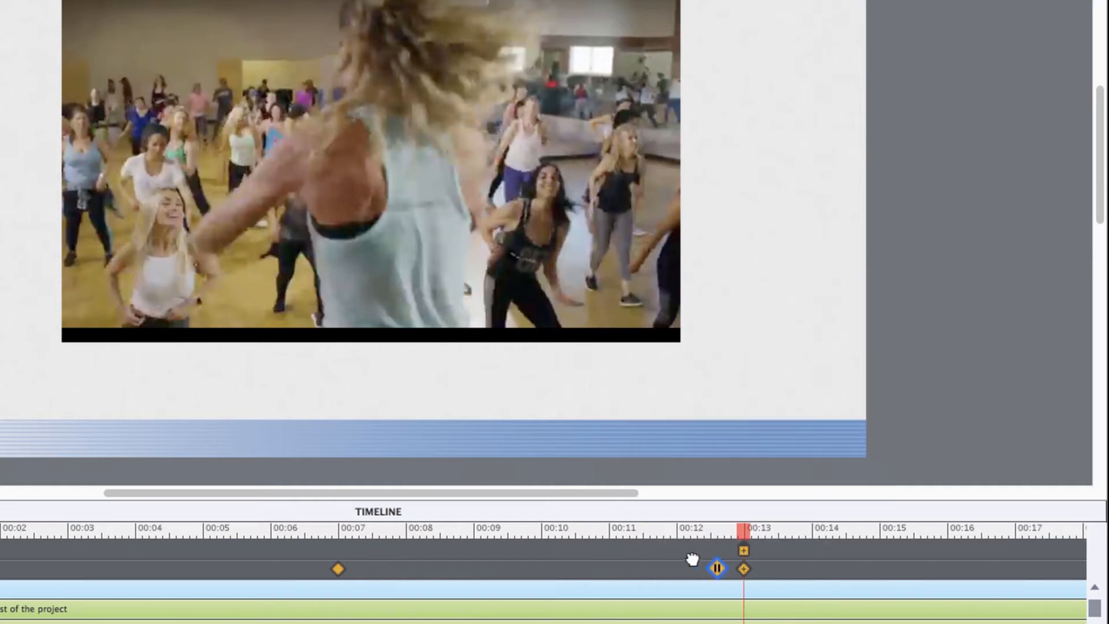
pyautogui.moveTo(716, 569); pyautogui.dragTo(520, 568)
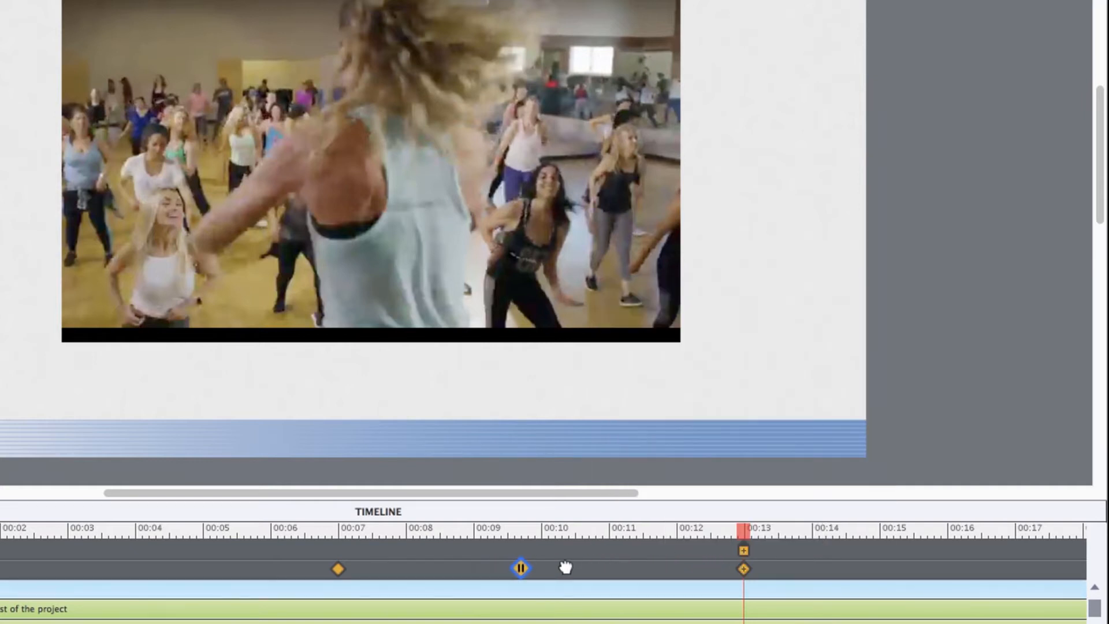
pyautogui.moveTo(520, 569); pyautogui.dragTo(966, 568)
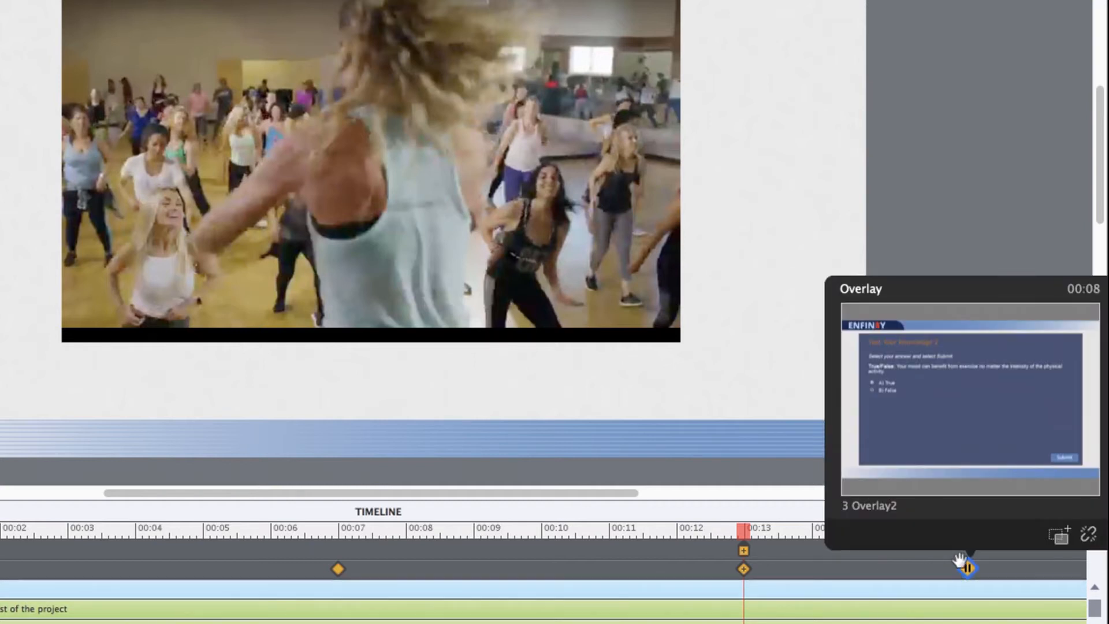
pyautogui.moveTo(1063, 535)
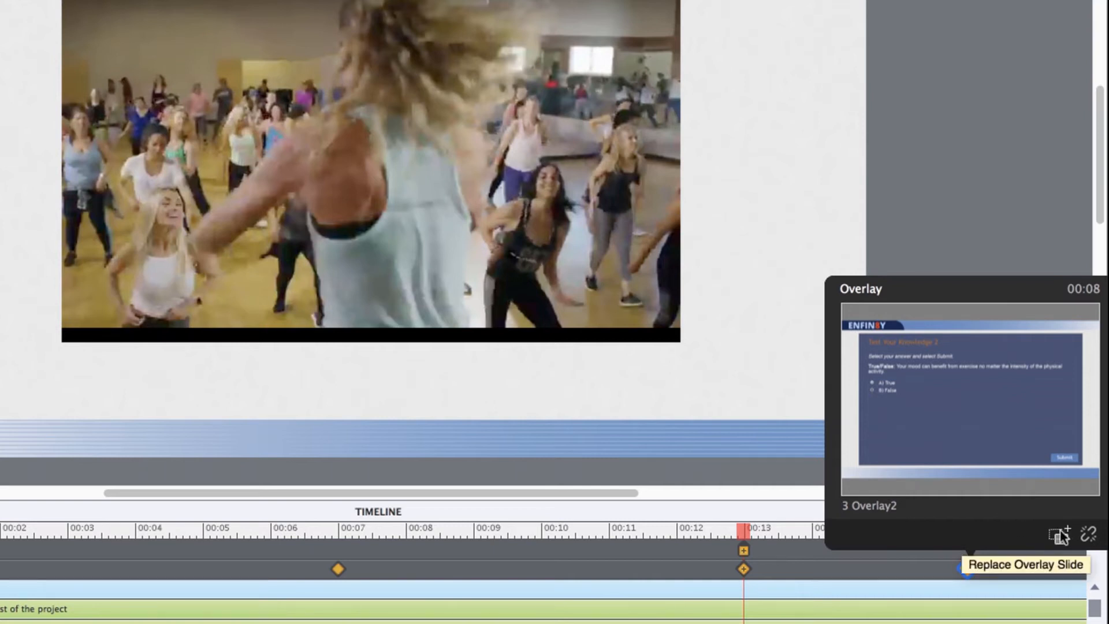
# Replace the 00:16 marker's Overlay2 slide with Overlay3
pyautogui.click(1054, 533)
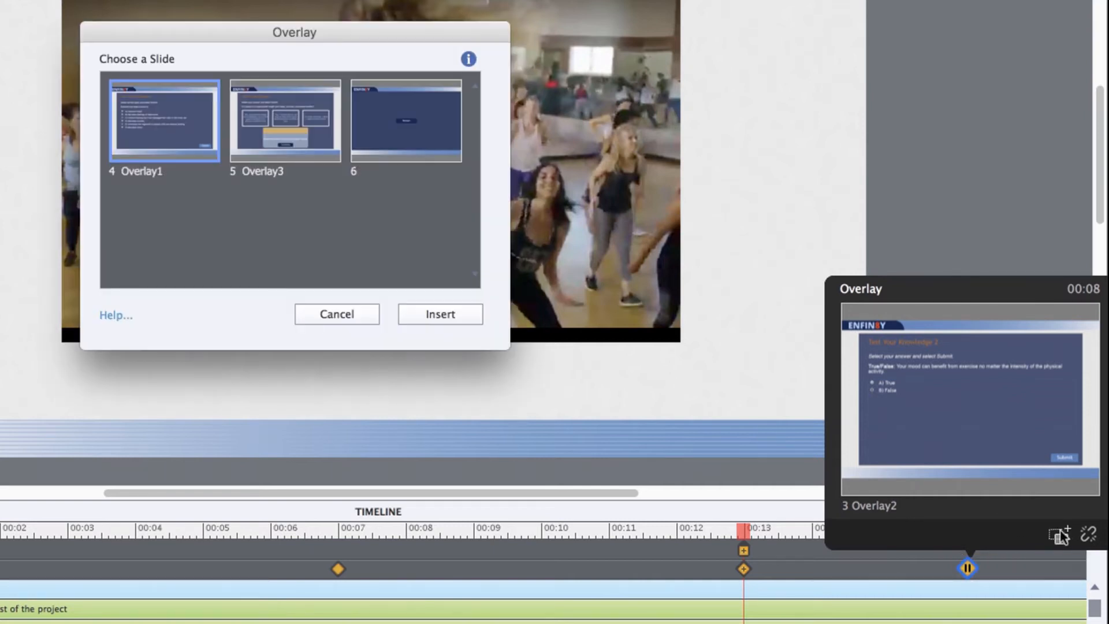
pyautogui.moveTo(314, 56)
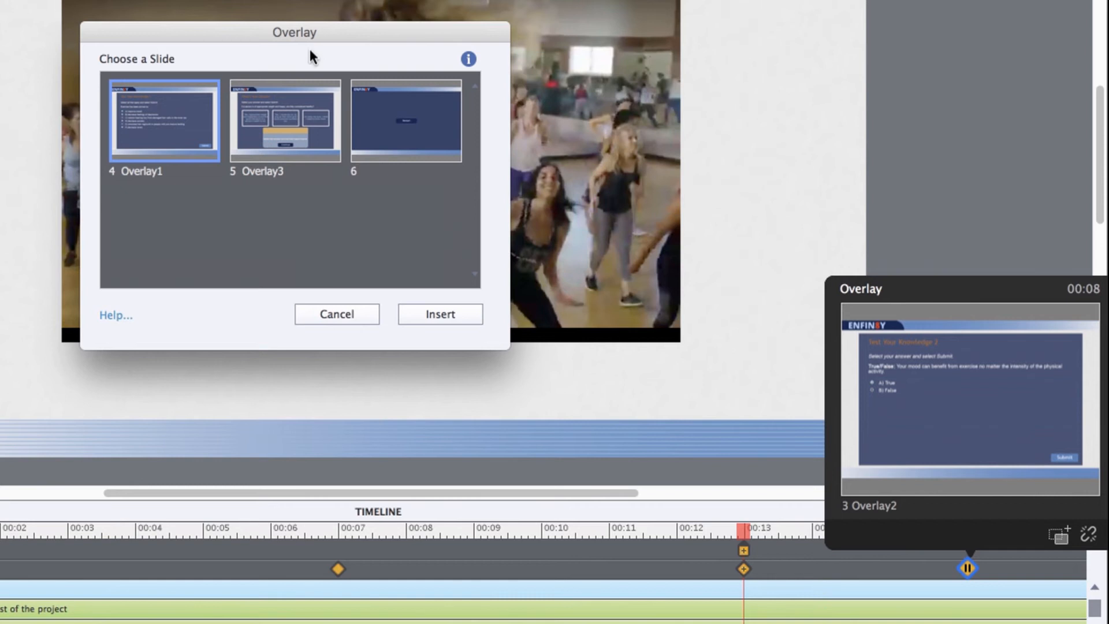
pyautogui.click(285, 119)
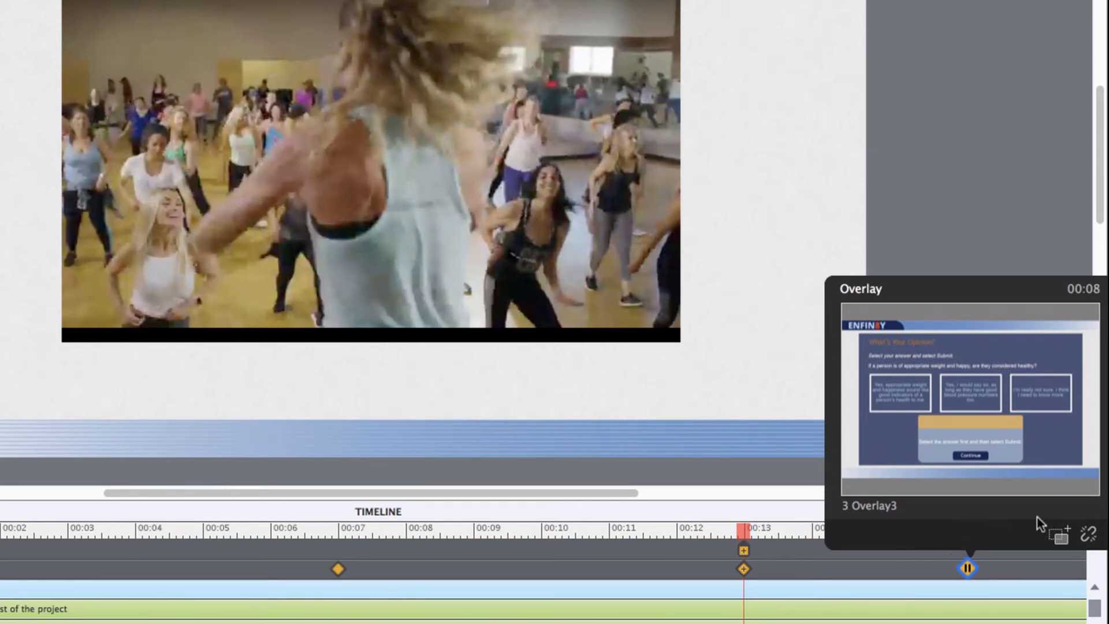
pyautogui.moveTo(1088, 529)
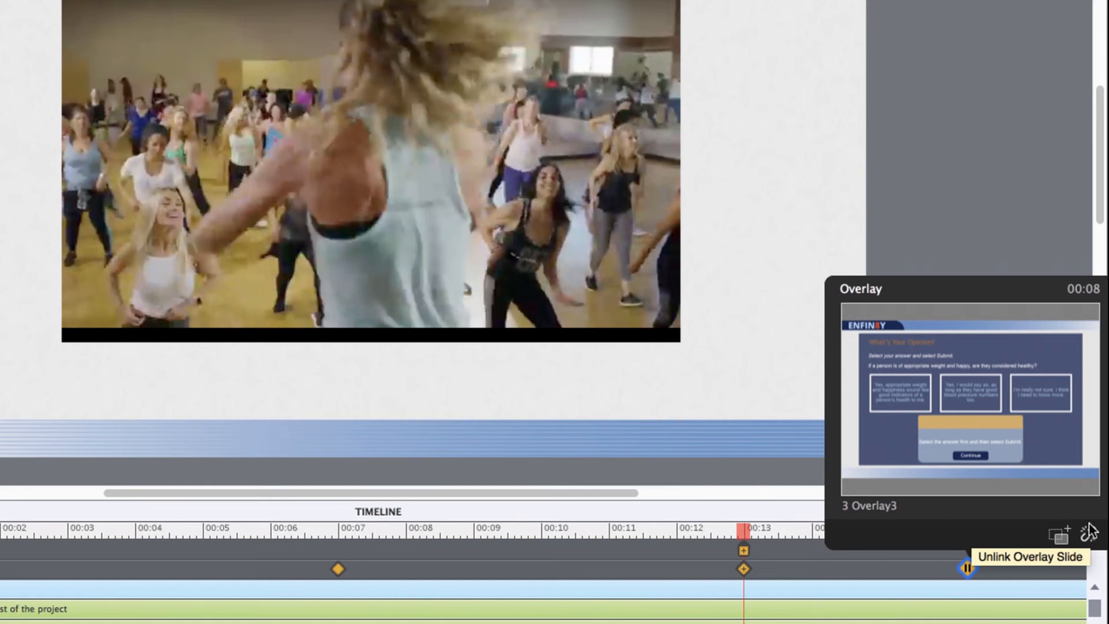